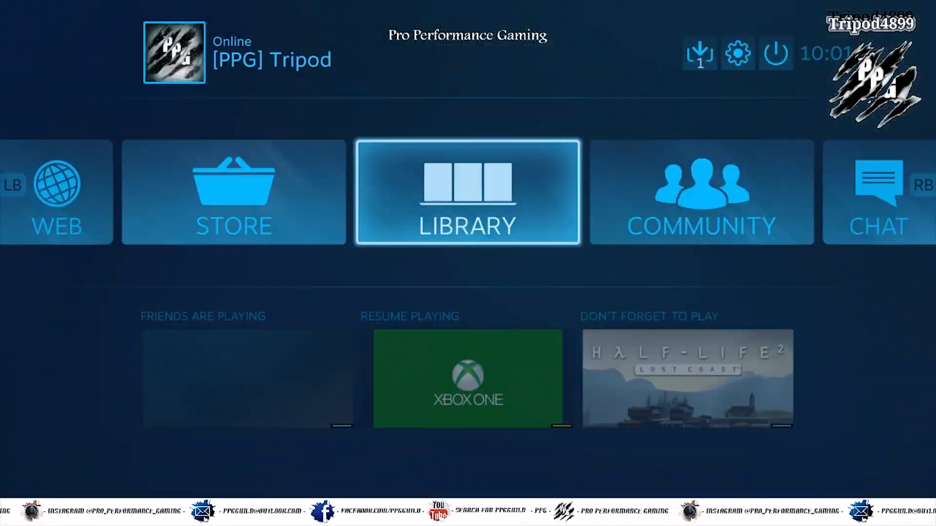
Select the gear icon on the Big Picture home screen to reach Settings
left_click(736, 53)
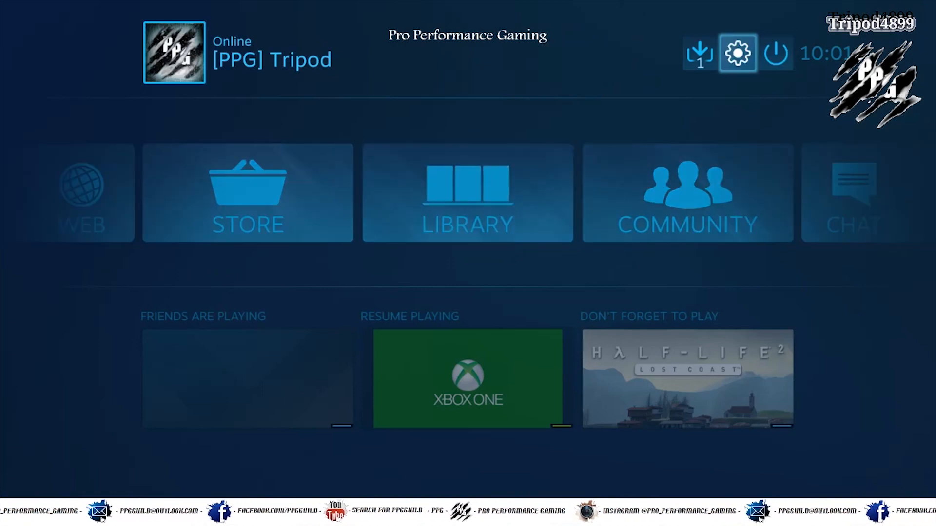
left_click(737, 53)
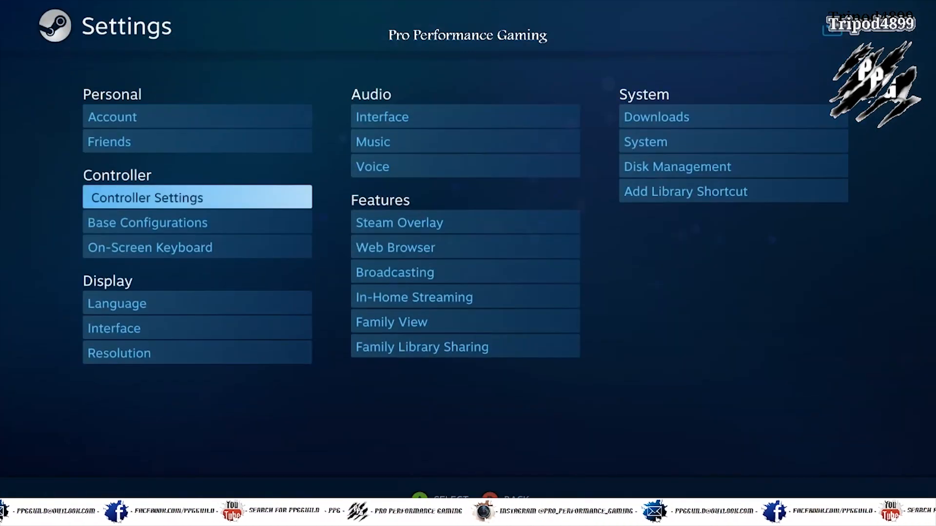
left_click(146, 197)
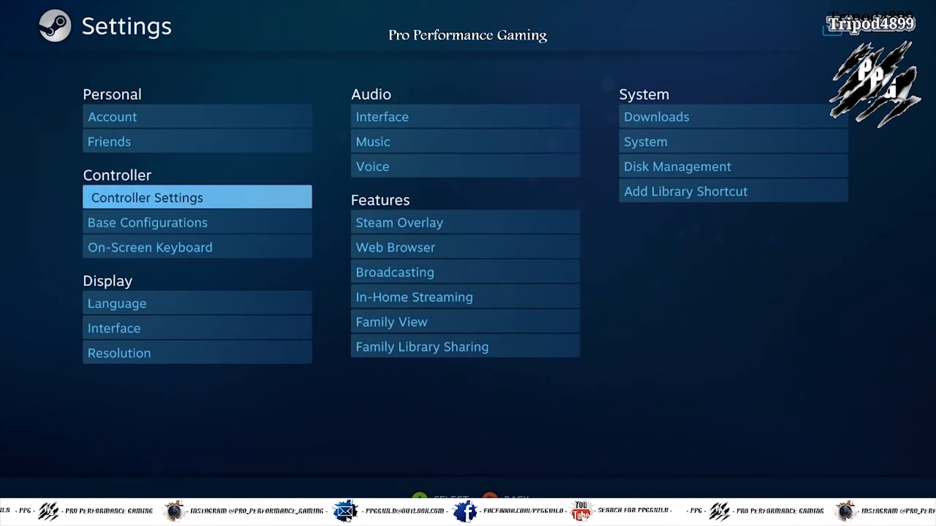
View the Controller Base Configurations, then exit Big Picture to the Windows desktop
left_click(148, 198)
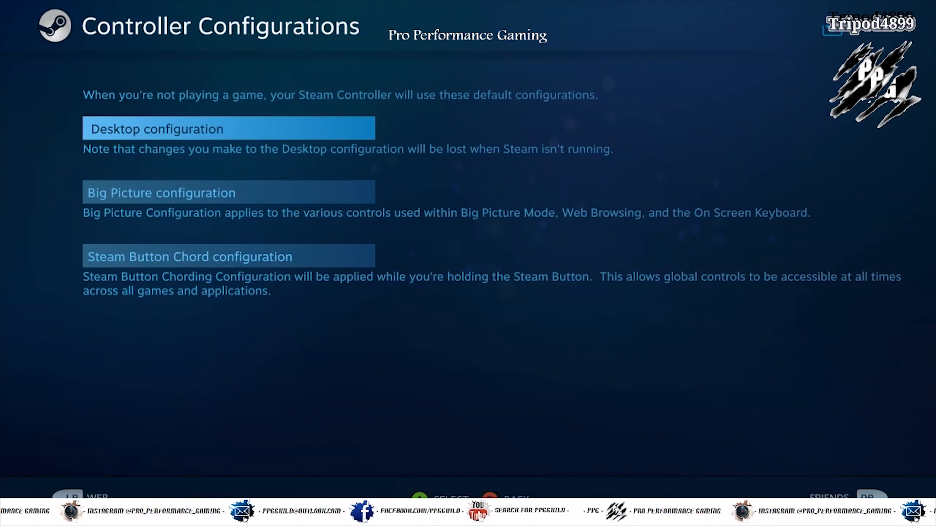
left_click(228, 128)
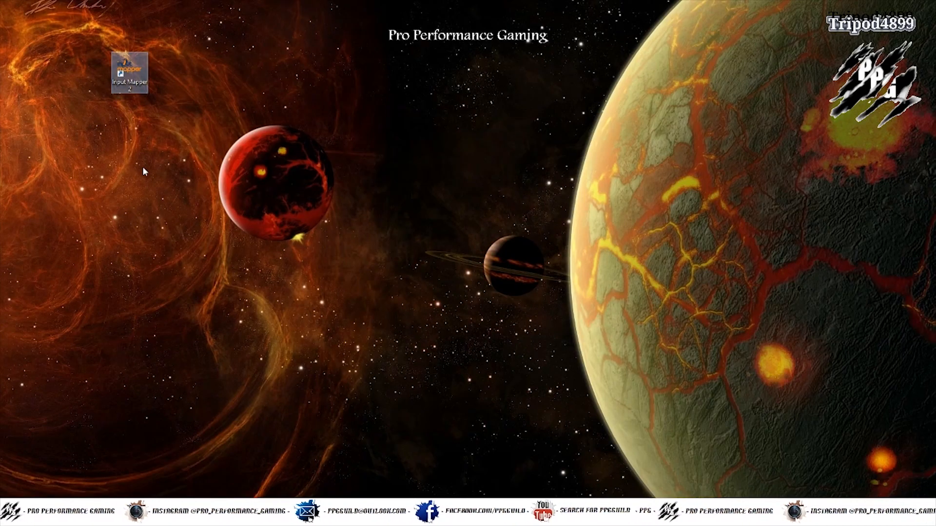
Launch Input Mapper 2, review its installed plugins, then close its window
double_click(127, 66)
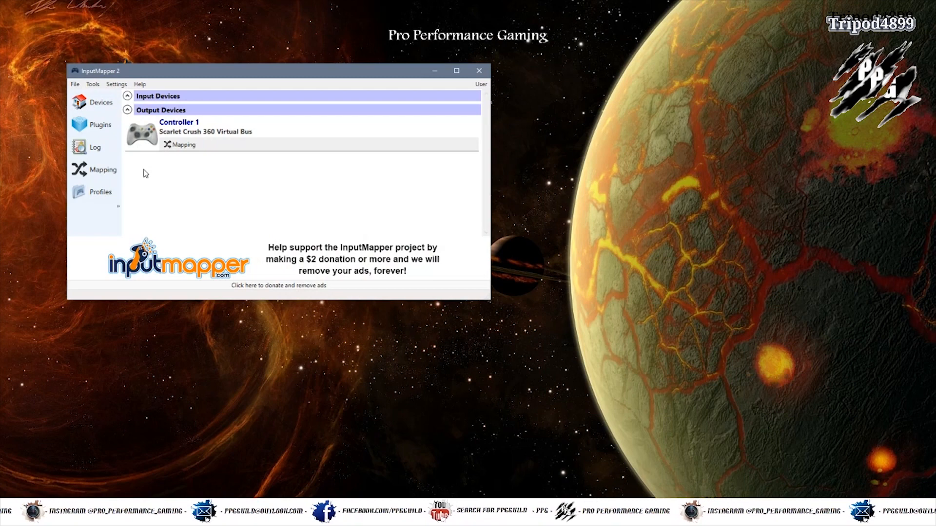
left_click(128, 96)
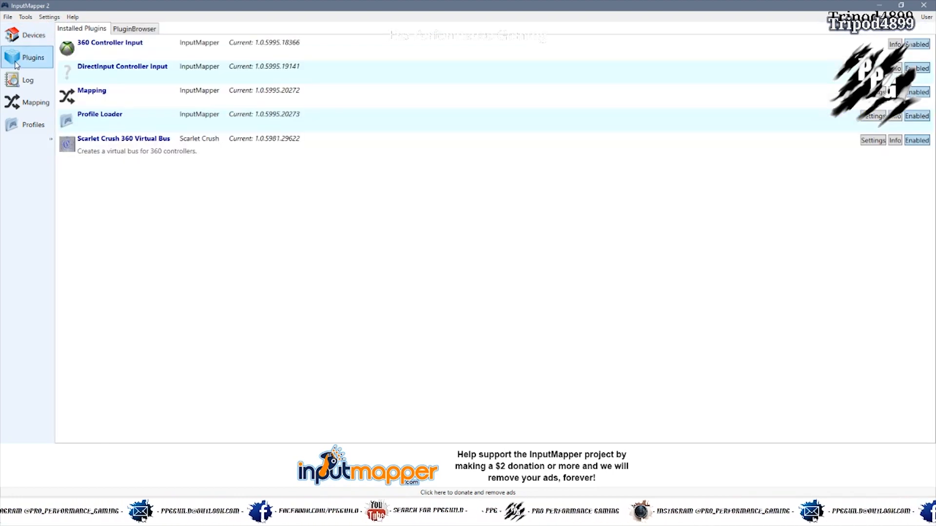
mouse_move(137, 48)
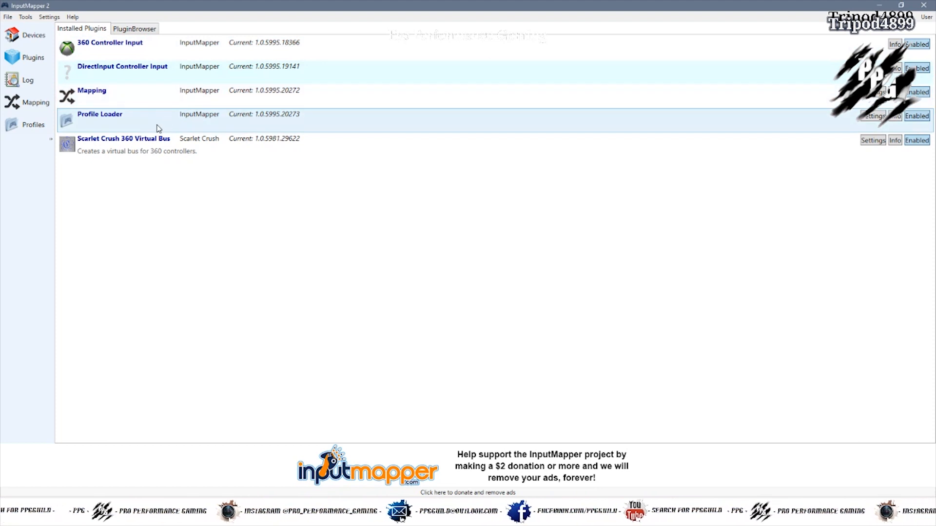
mouse_move(139, 154)
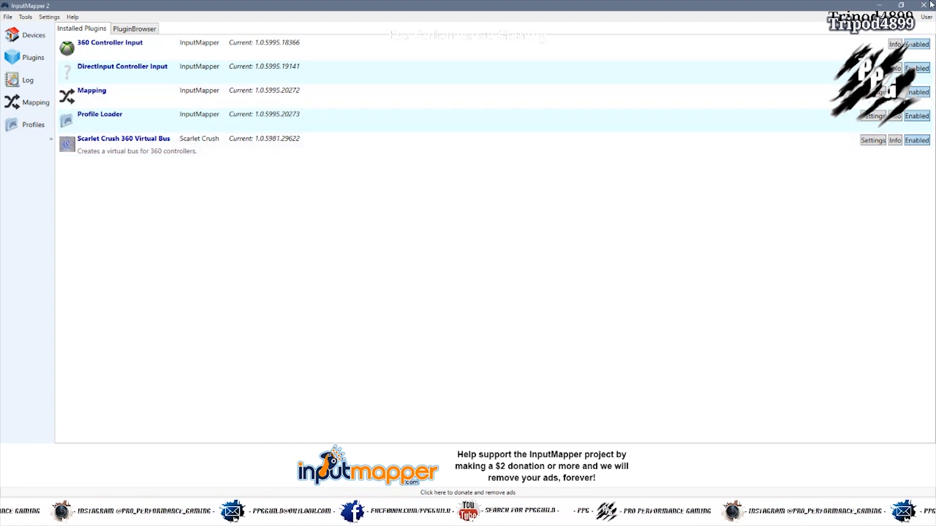
left_click(924, 6)
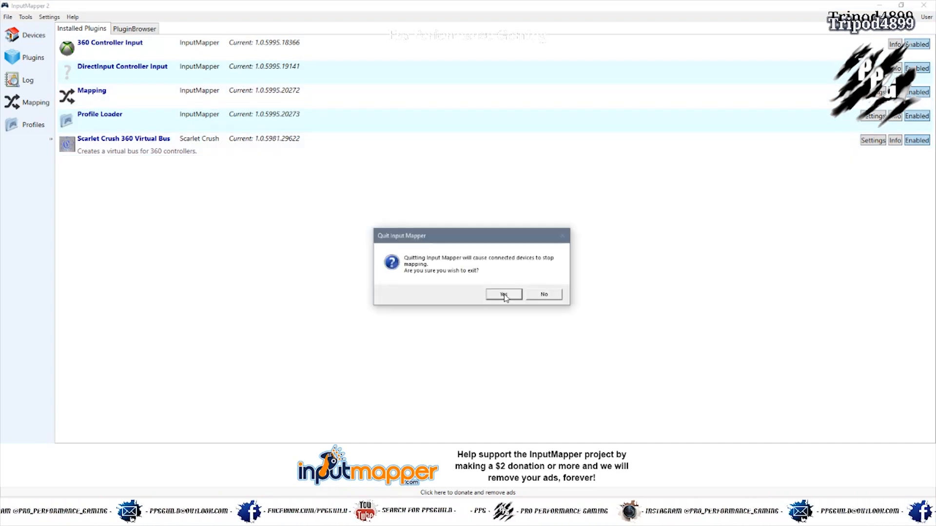
Confirm quitting InputMapper, then tick InputMapper in Steam's Add a Game program list
left_click(502, 294)
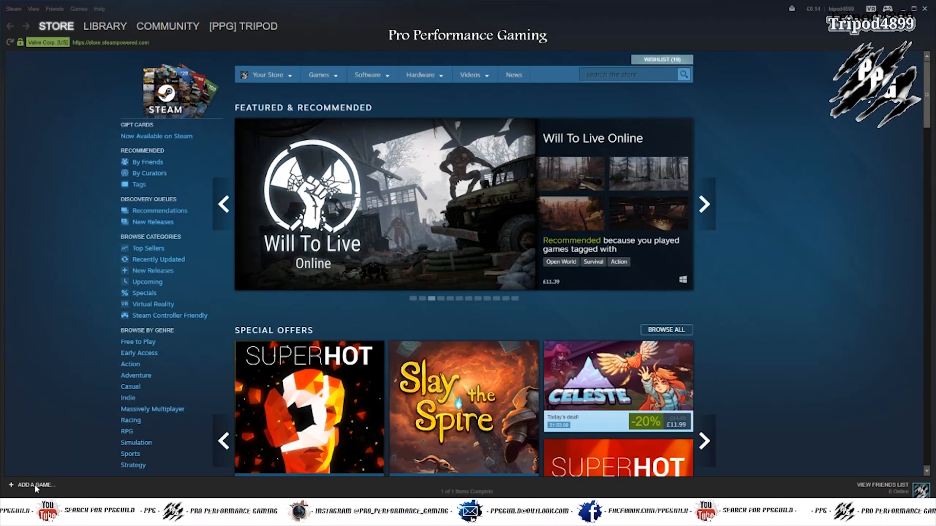
left_click(35, 484)
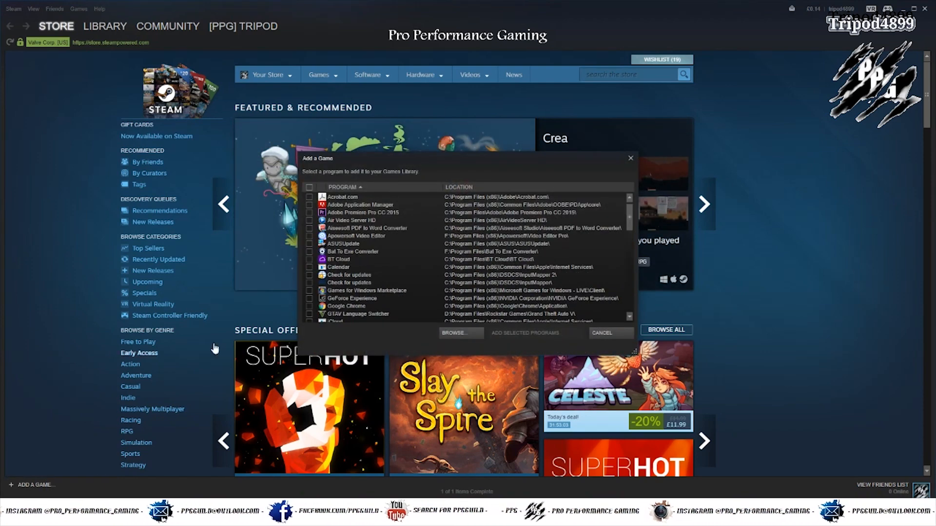
scroll("down", 3)
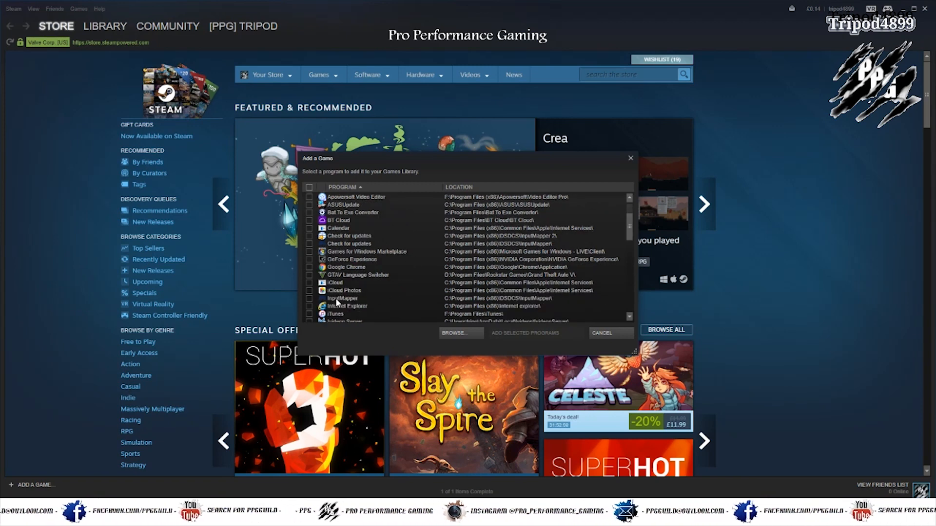
left_click(343, 298)
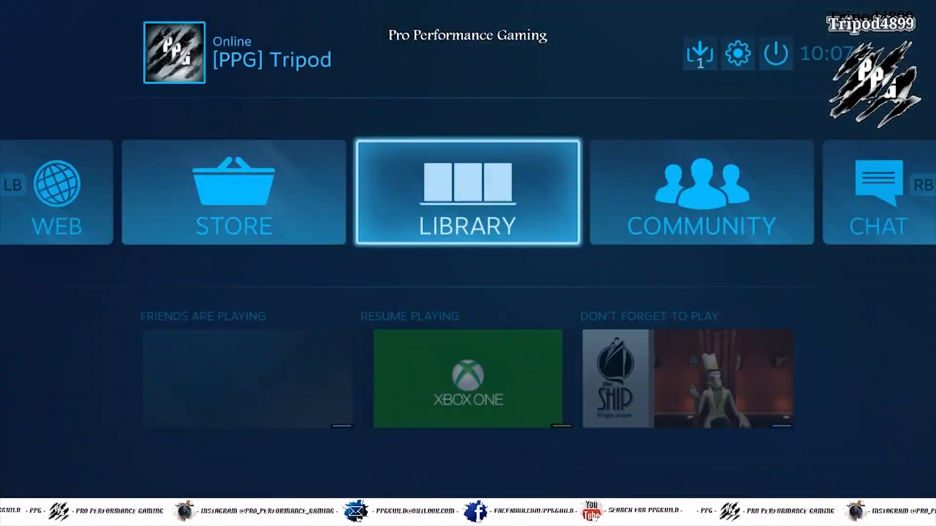
Open the Input Mapper 2 library entry, view Manage Shortcut, and press Play
left_click(467, 191)
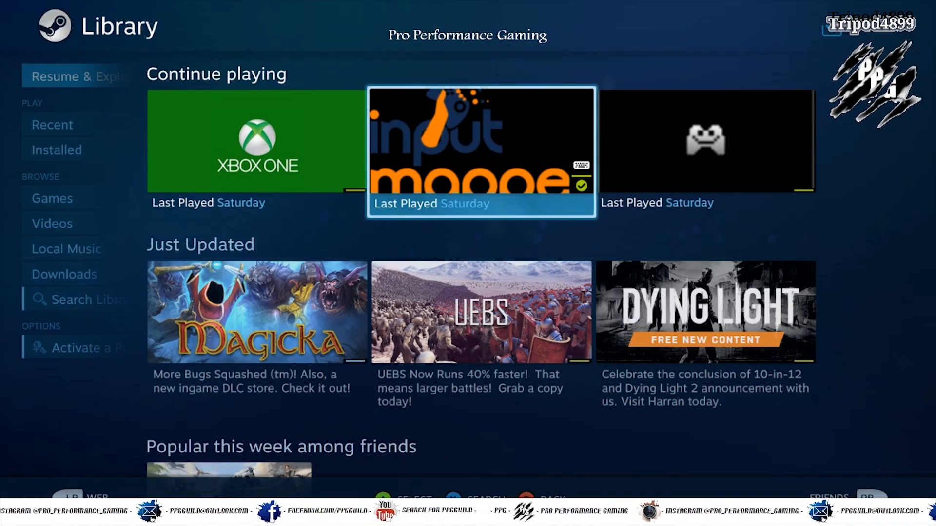
left_click(481, 152)
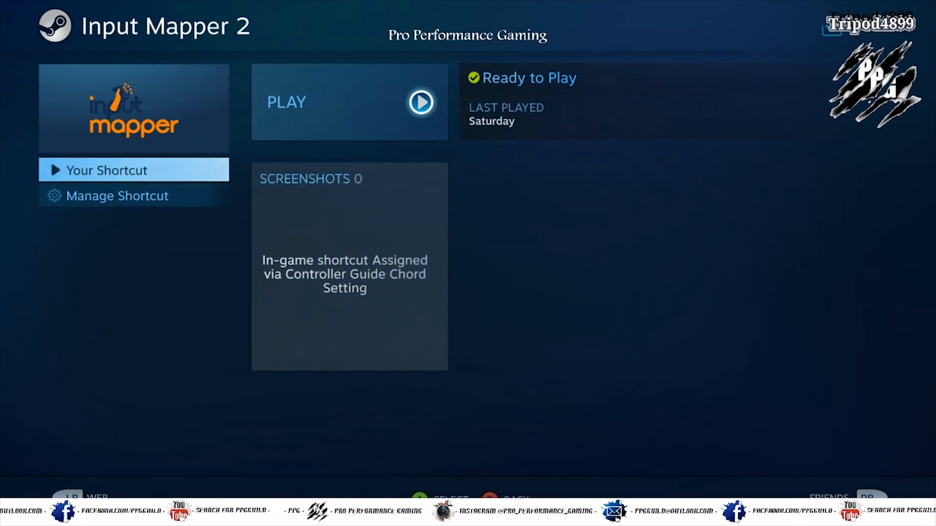
left_click(117, 196)
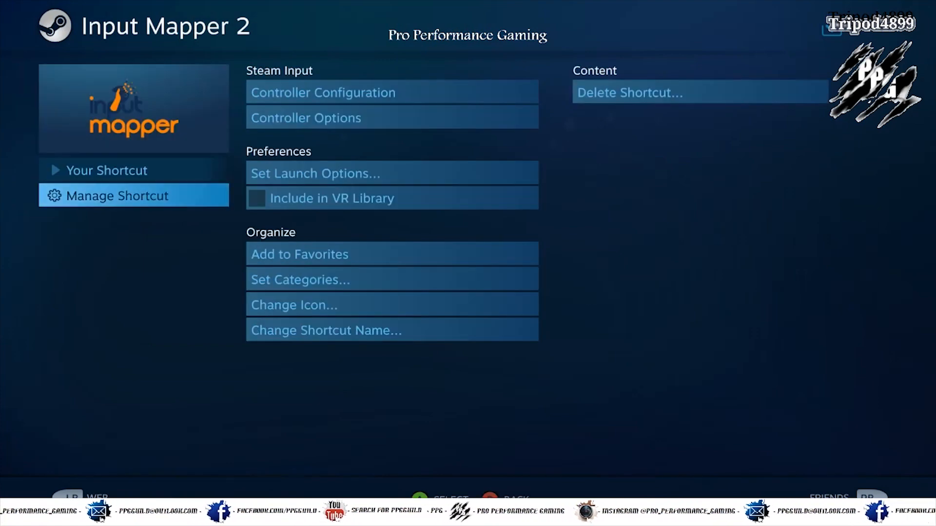
left_click(106, 170)
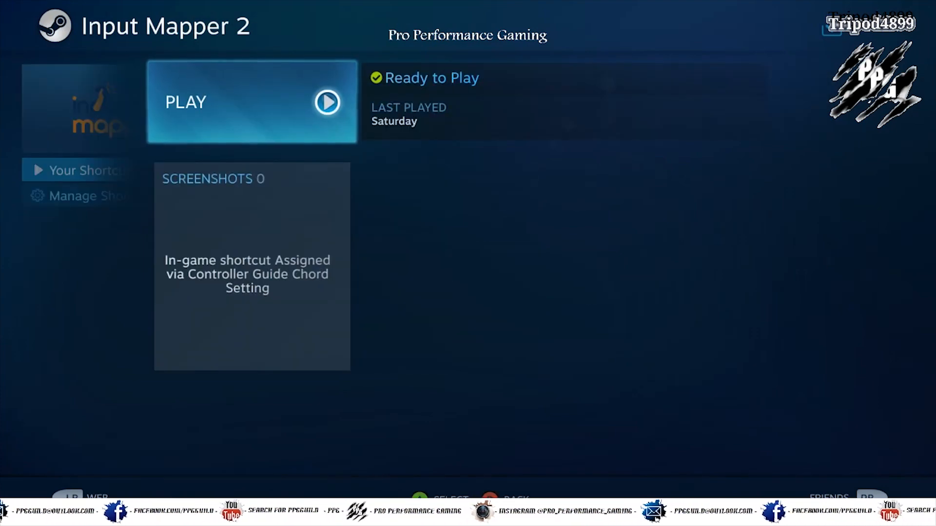
left_click(251, 101)
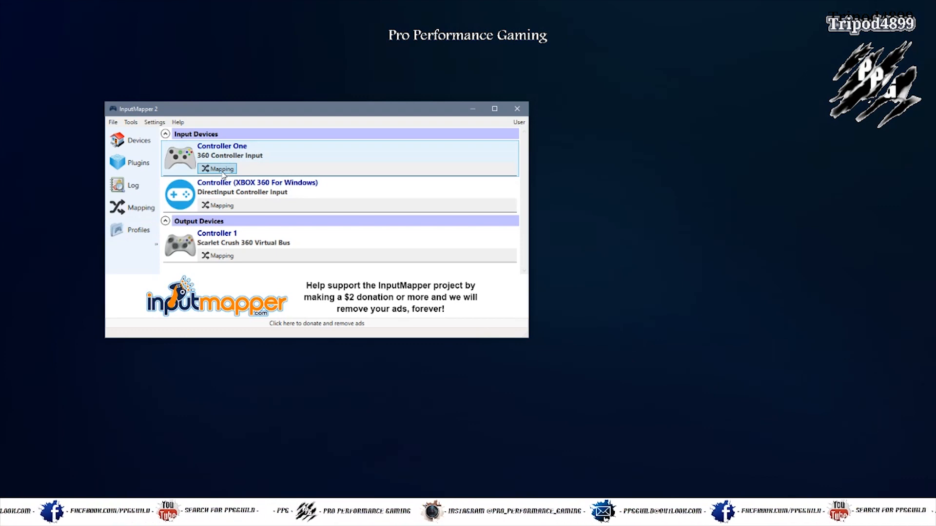
Open Controller One's Mapping page, maximise InputMapper 2, and scroll through the mappings
left_click(217, 169)
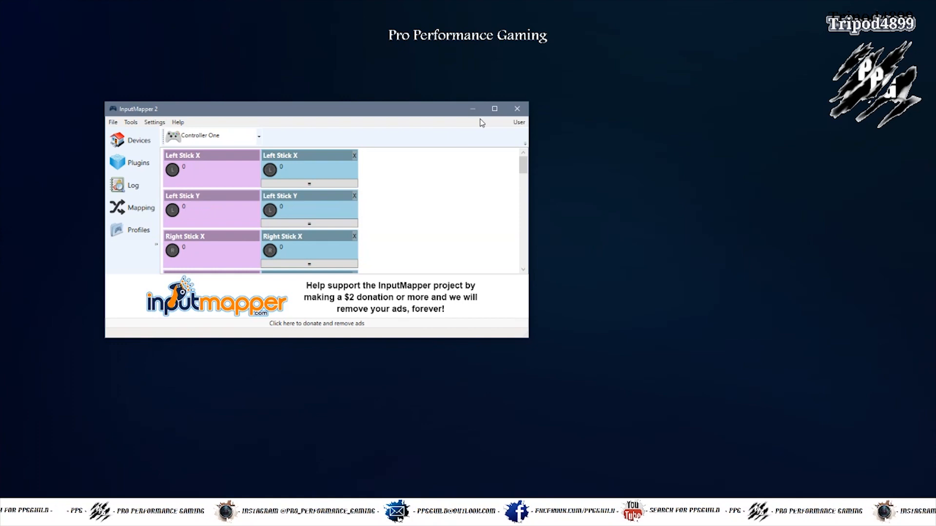
left_click(494, 109)
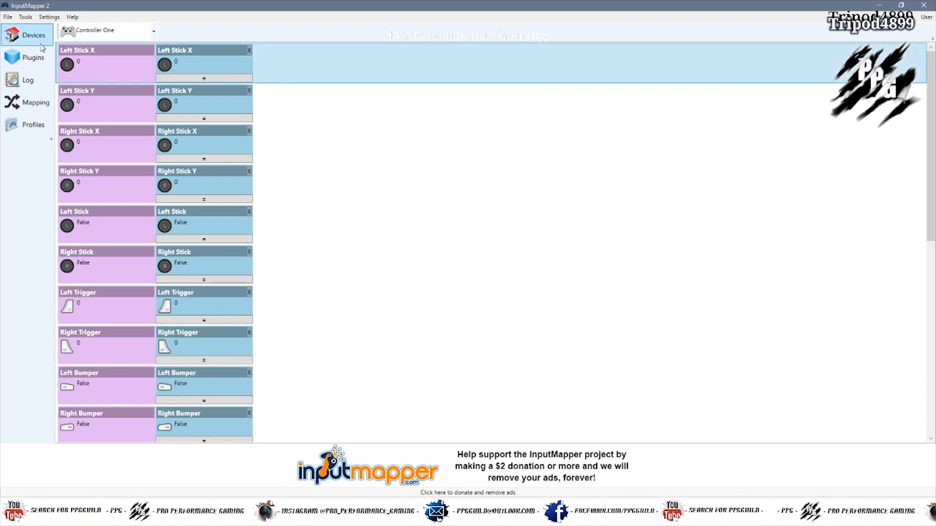
left_click(34, 34)
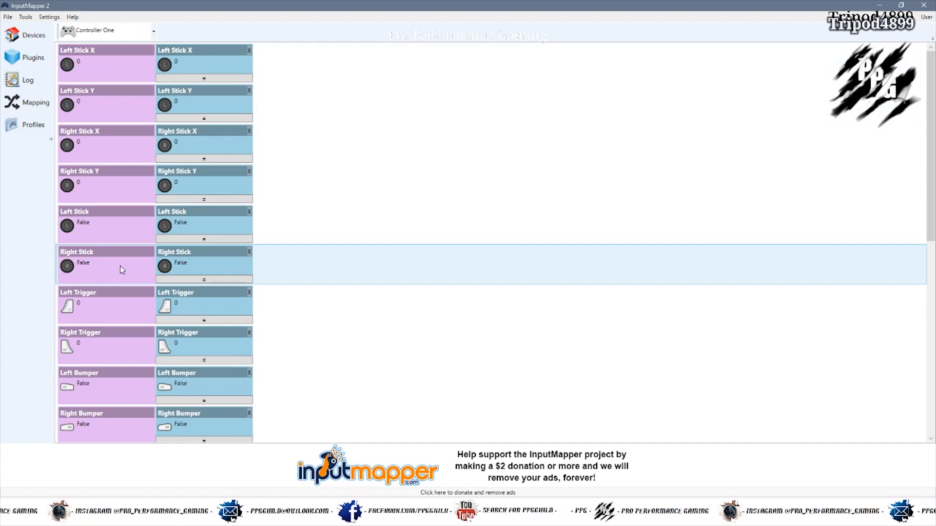
scroll("down", 3)
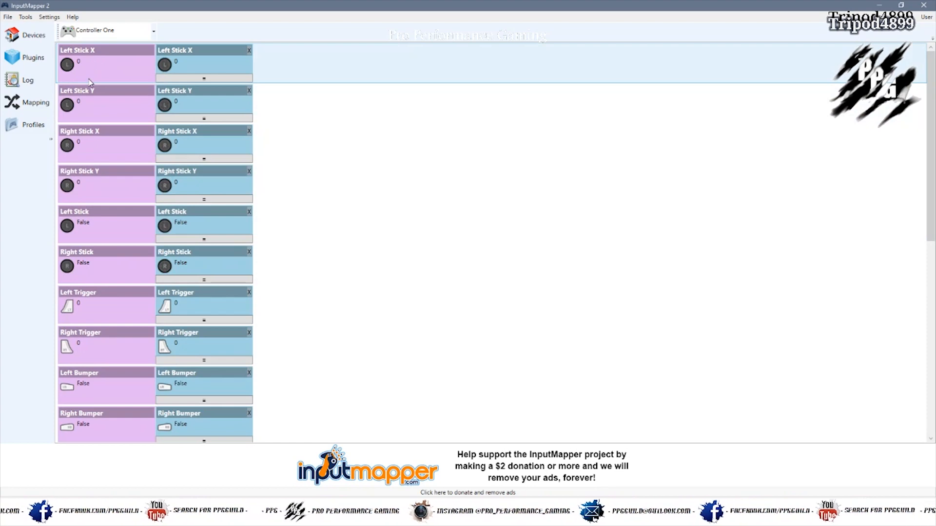
mouse_move(216, 69)
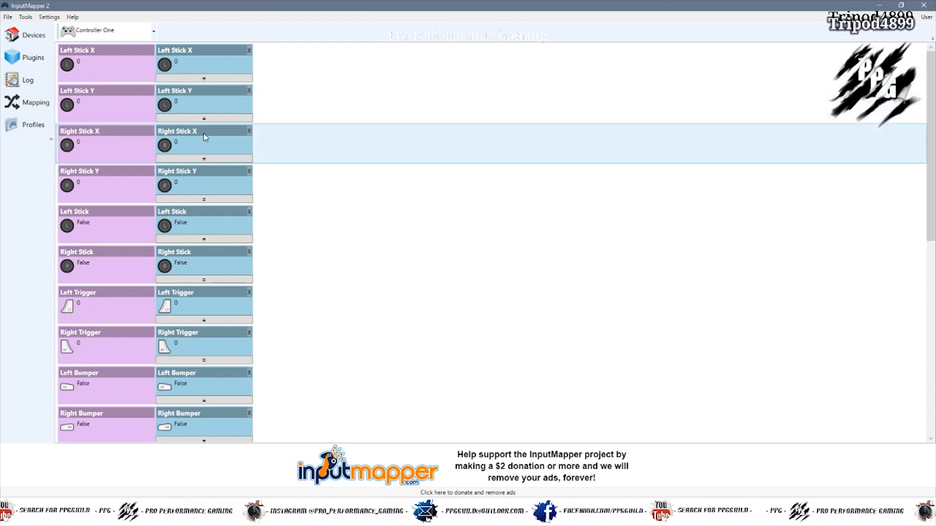
mouse_move(300, 149)
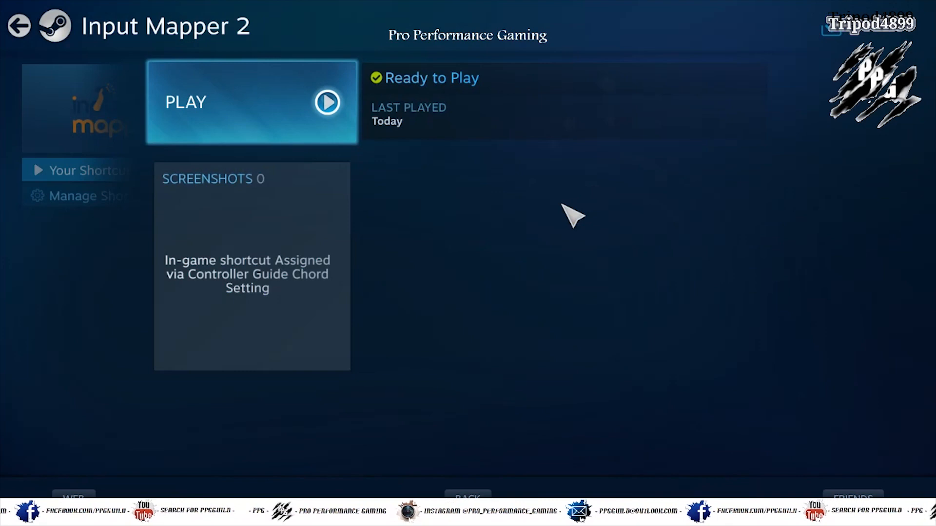
mouse_move(534, 244)
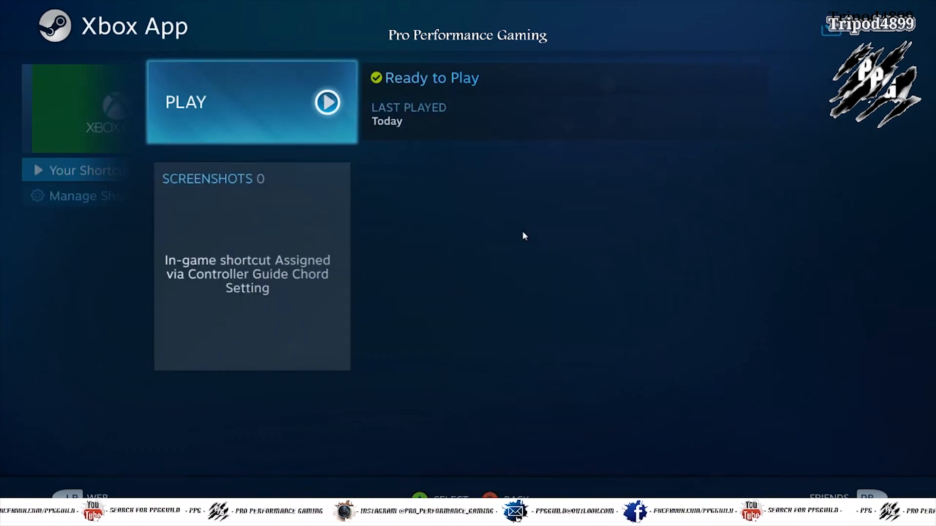
Press Play on the Xbox App shortcut in the library
left_click(251, 101)
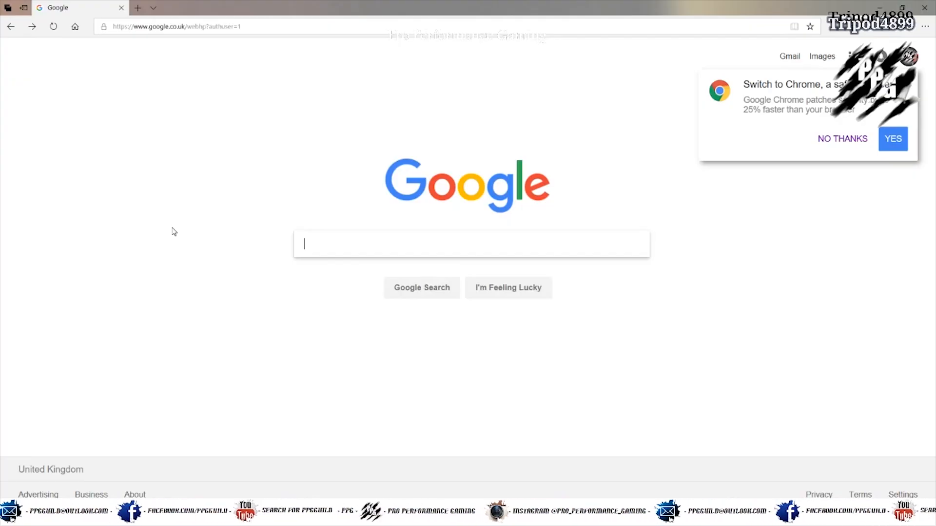
Type 'what is m' into the Edge search box
type("what is m")
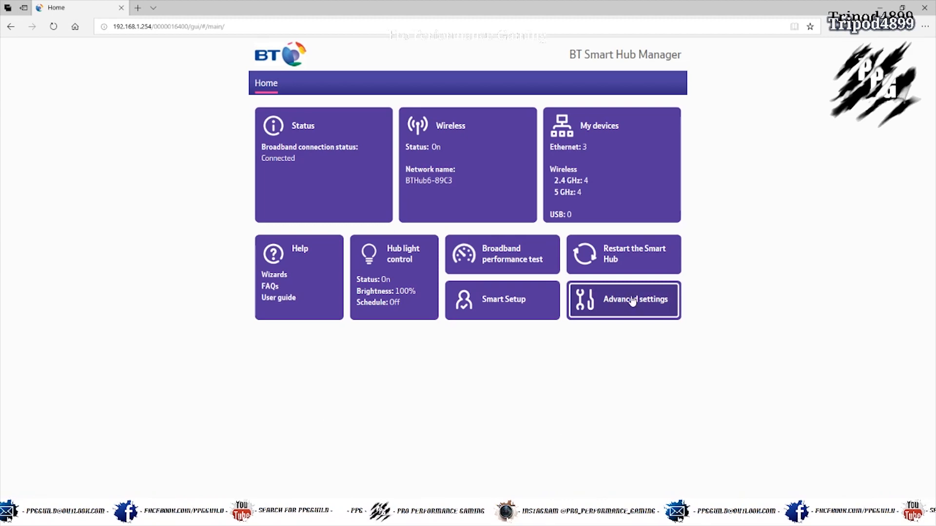
Open the hub's port forwarding settings and start a 'steam link' rule for device Beast
left_click(622, 300)
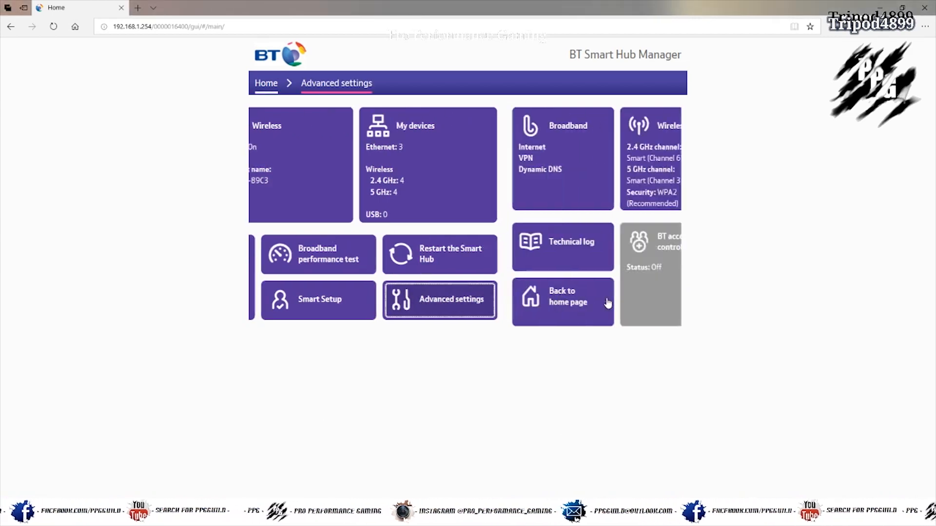
left_click(439, 300)
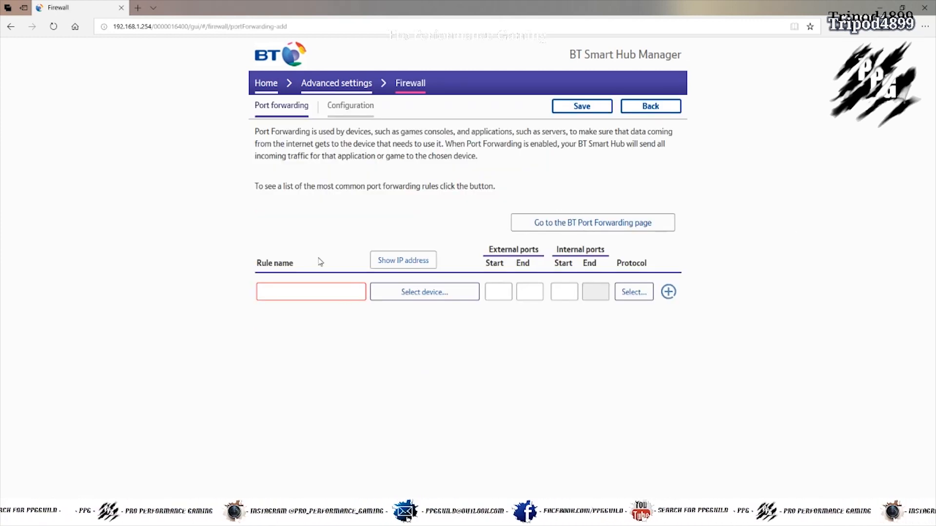
left_click(310, 292)
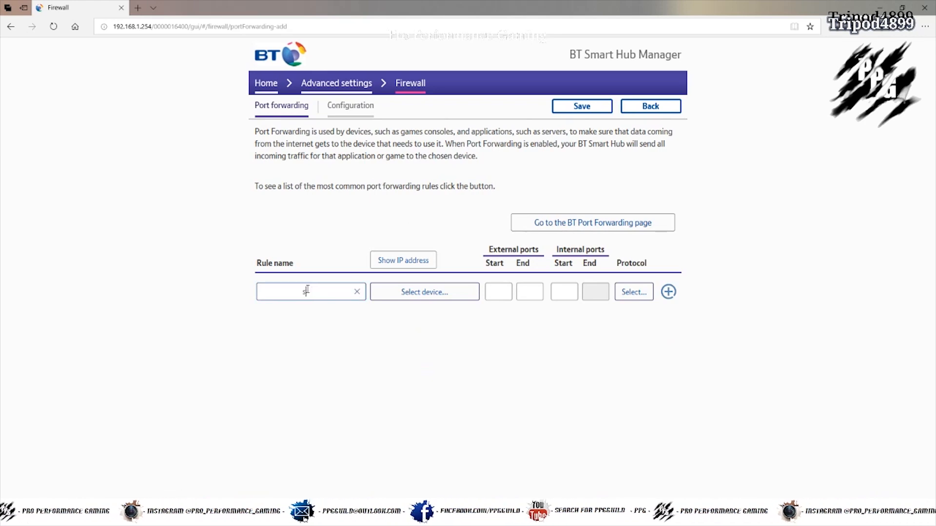
type("steam link")
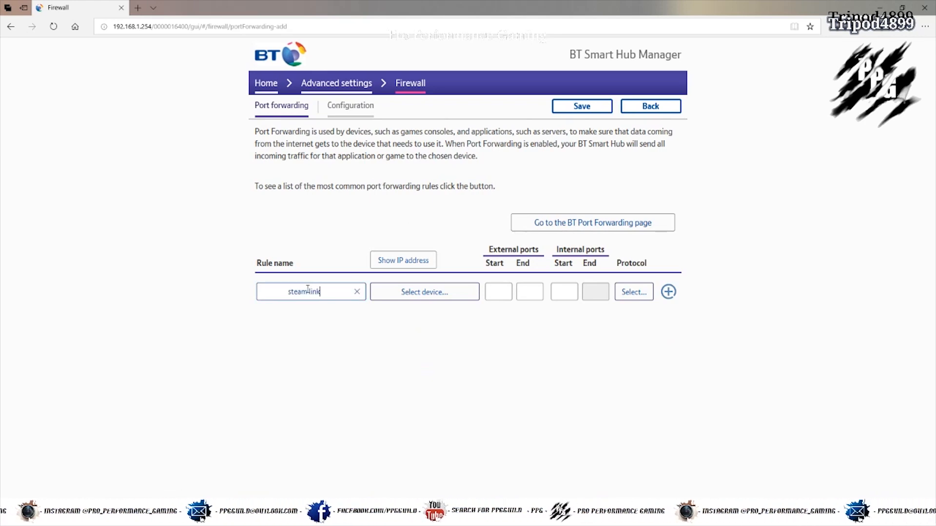
left_click(425, 292)
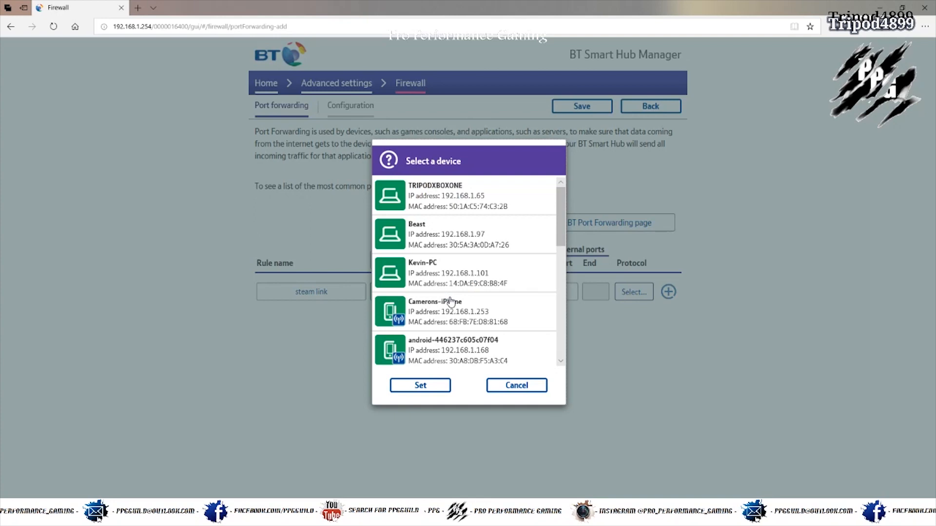
left_click(464, 234)
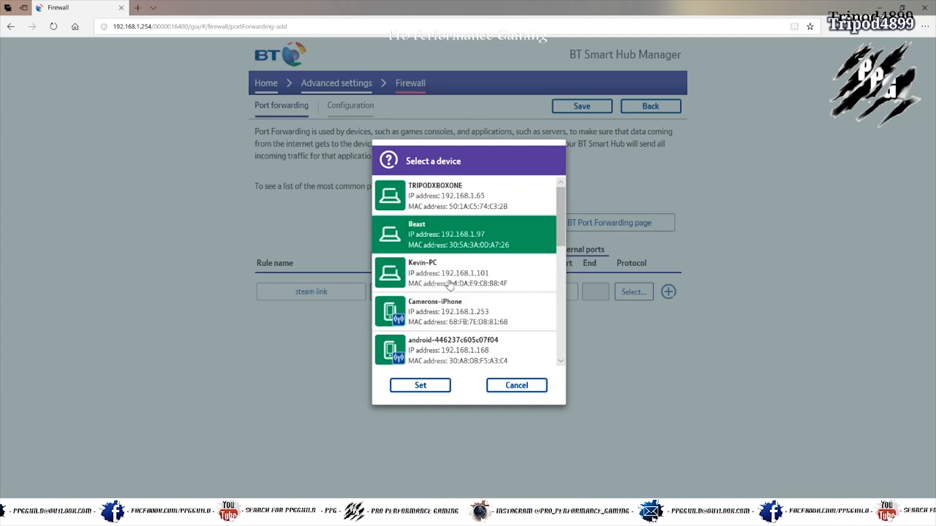
left_click(419, 385)
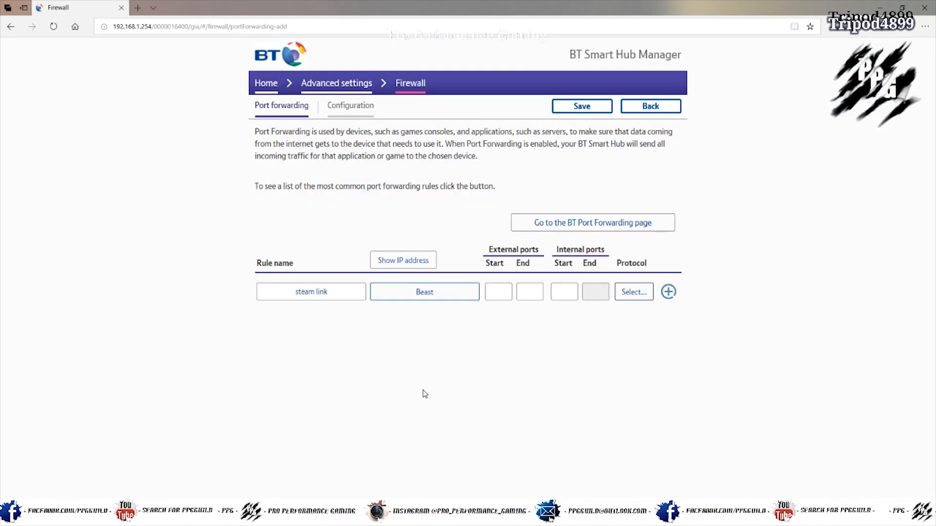
Enter ports 27031–27036 with UDP protocol, then dismiss the ports-already-assigned error
left_click(497, 292)
type("2")
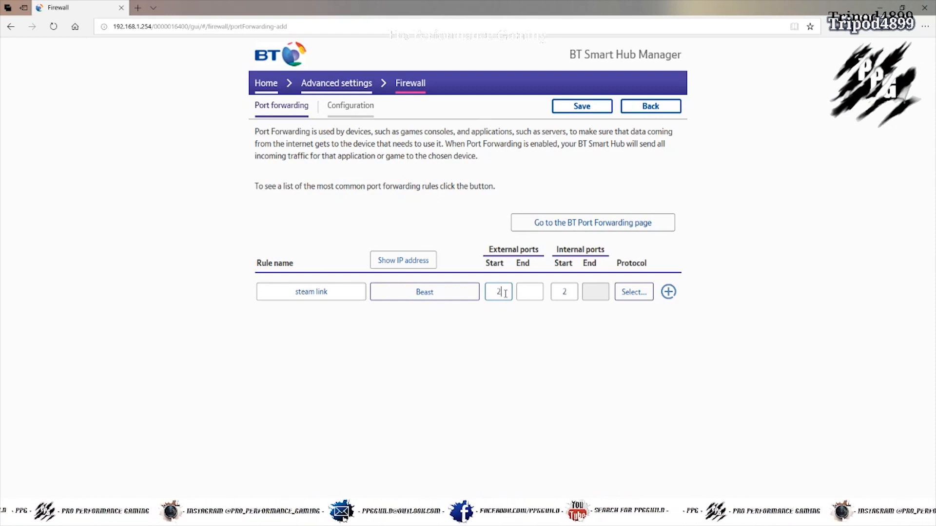
type("7031")
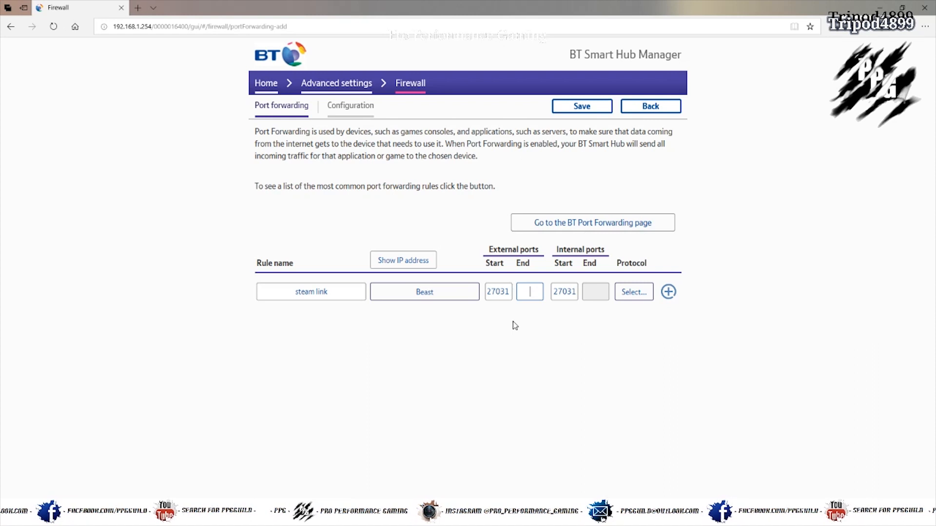
type("27036")
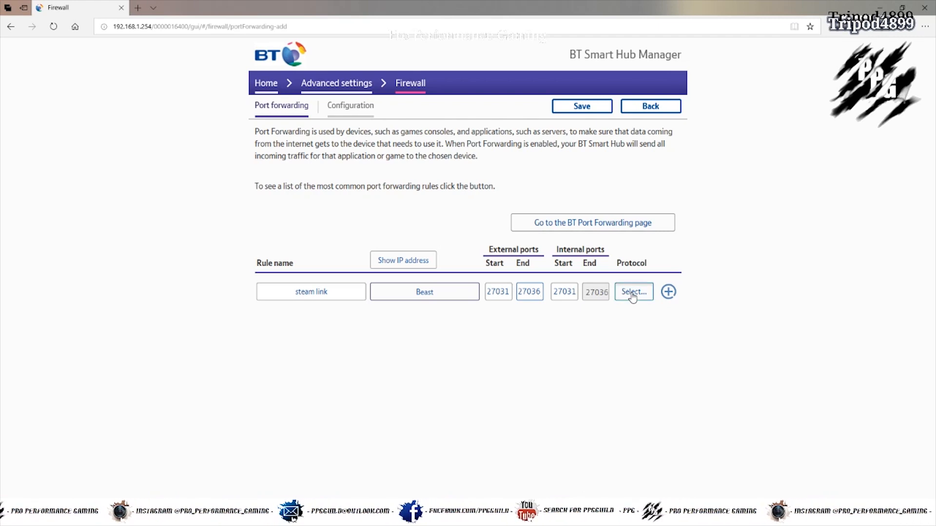
left_click(633, 292)
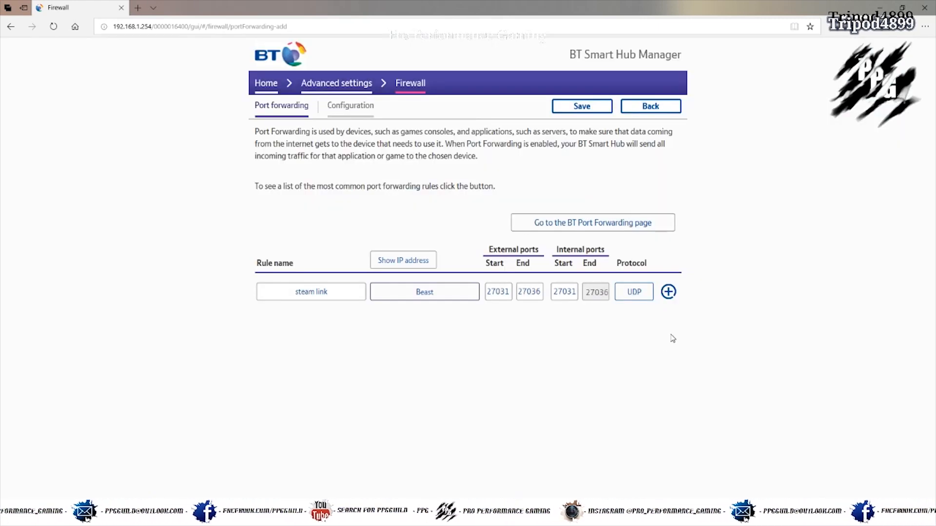
mouse_move(668, 292)
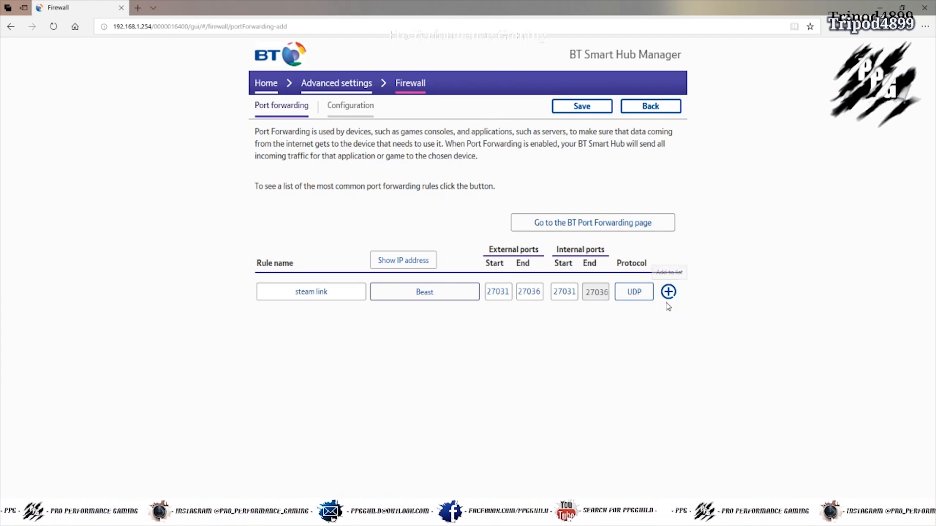
mouse_move(495, 313)
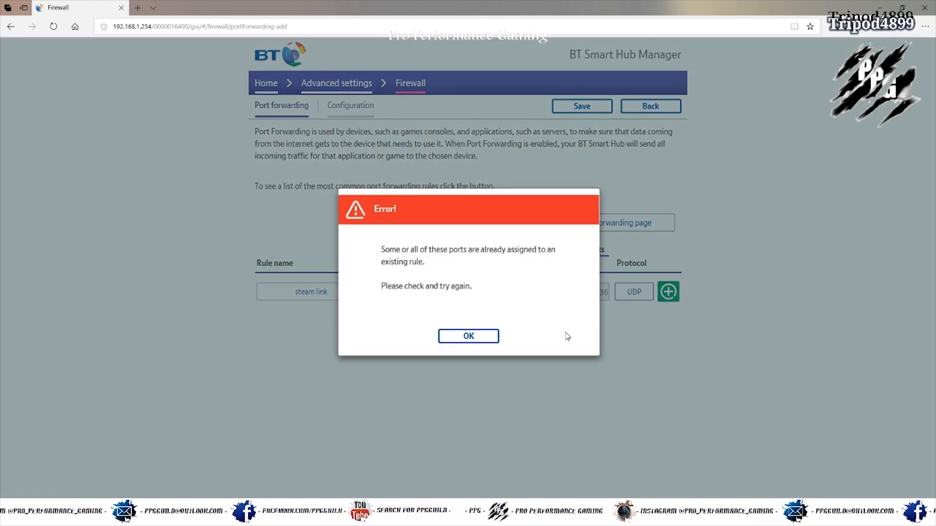
left_click(468, 335)
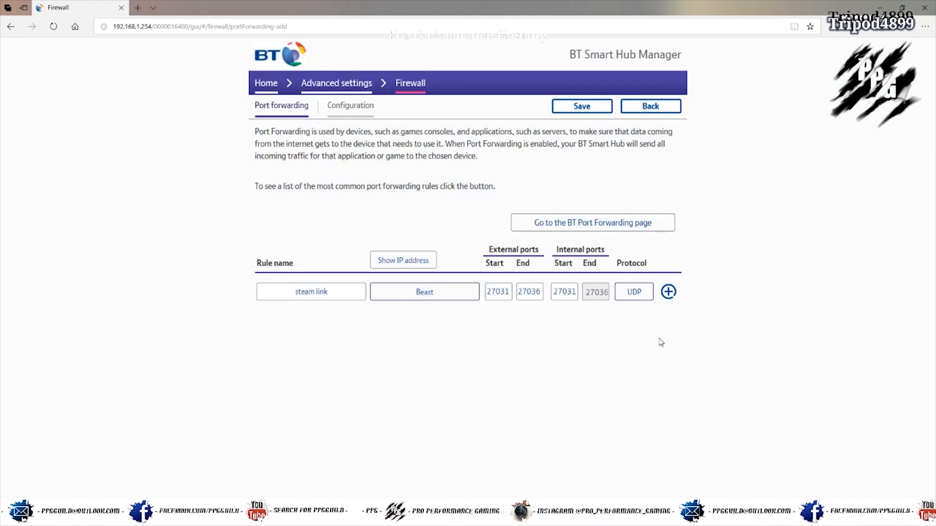
mouse_move(686, 306)
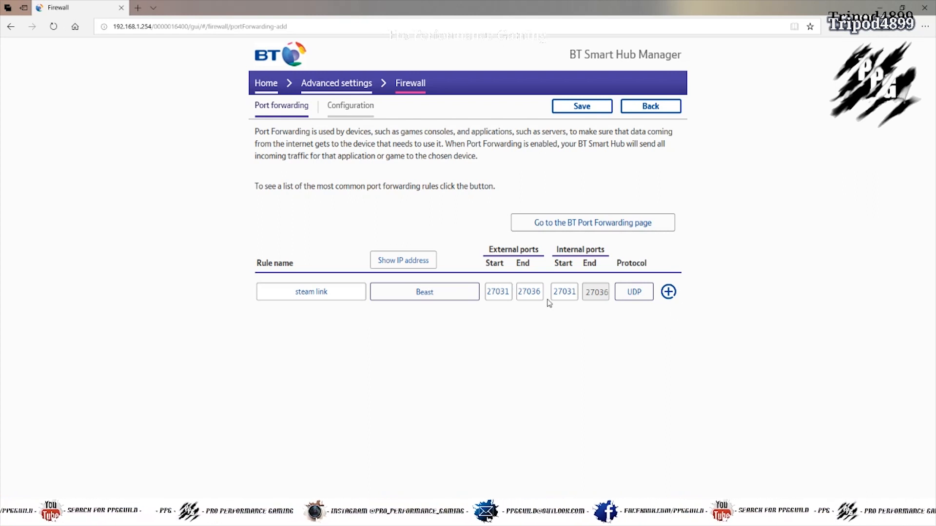
Edit the 'steam link' rule to ports 27036–27037 with TCP as protocol
left_click(498, 291)
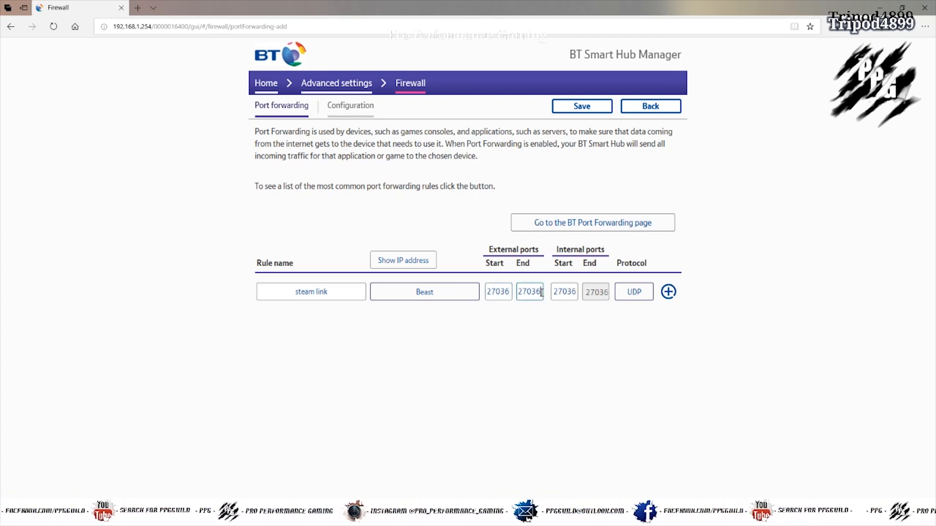
type("27037")
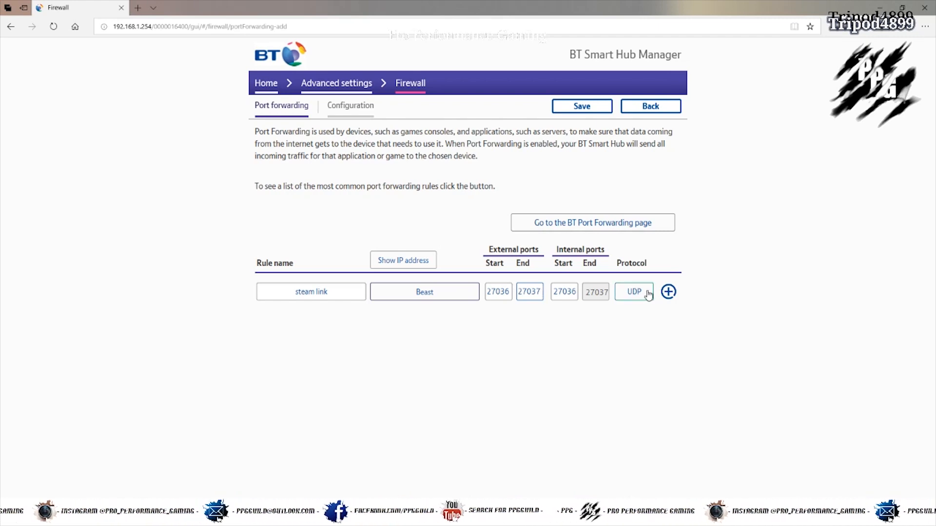
left_click(633, 292)
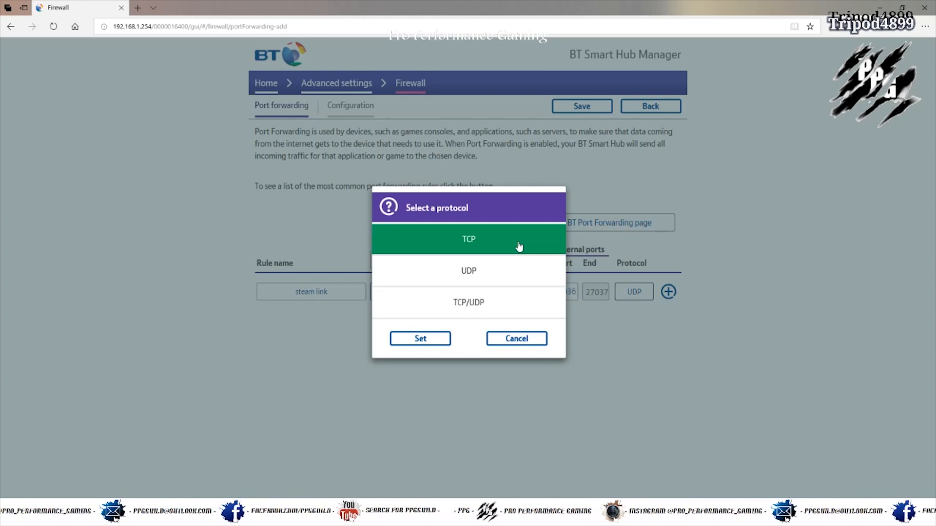
left_click(419, 338)
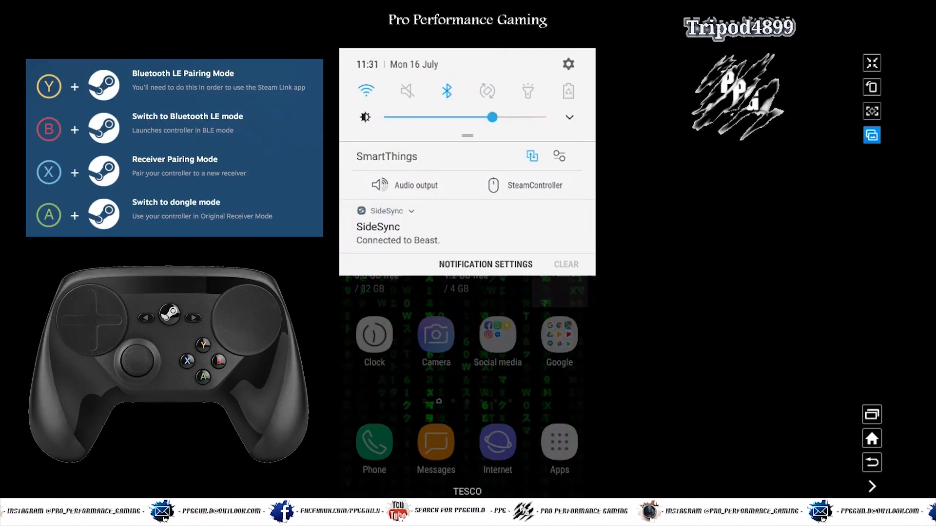
Launch the installed Steam Link app from its Google Play Store page
left_click(446, 91)
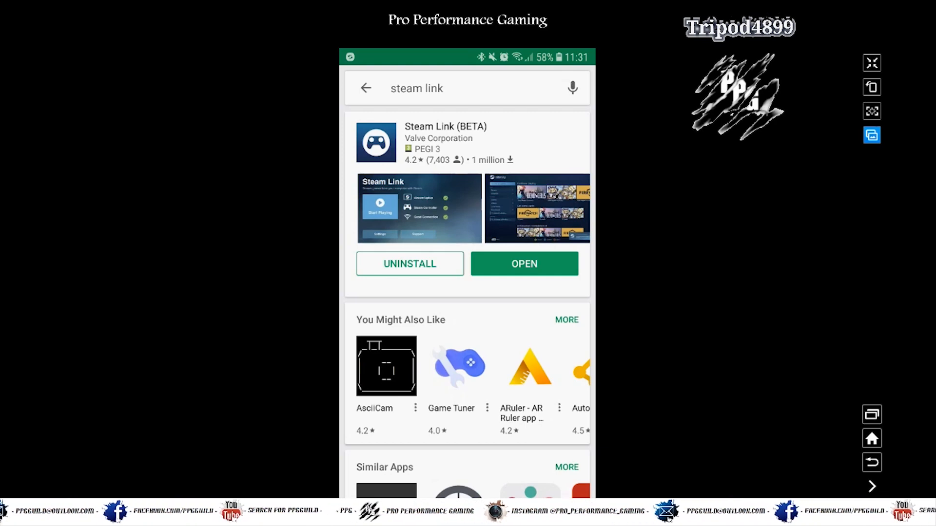
left_click(523, 263)
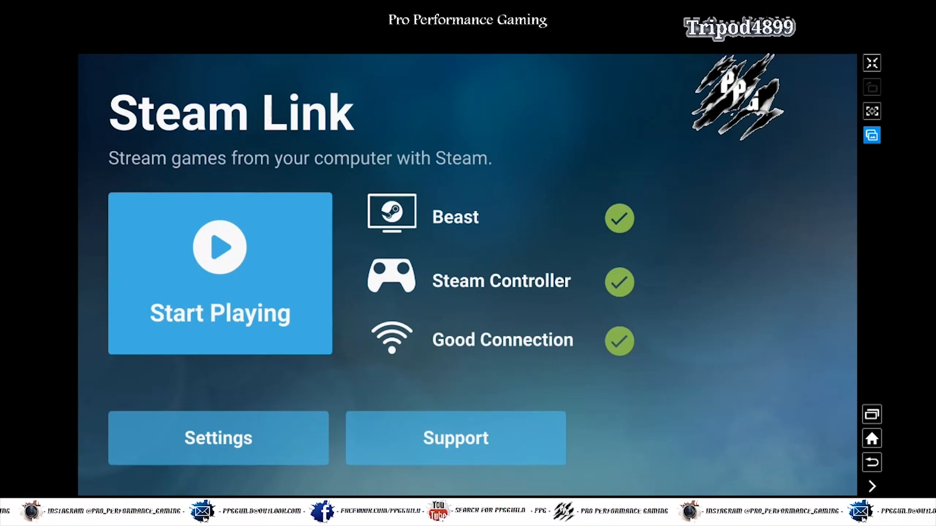
left_click(218, 438)
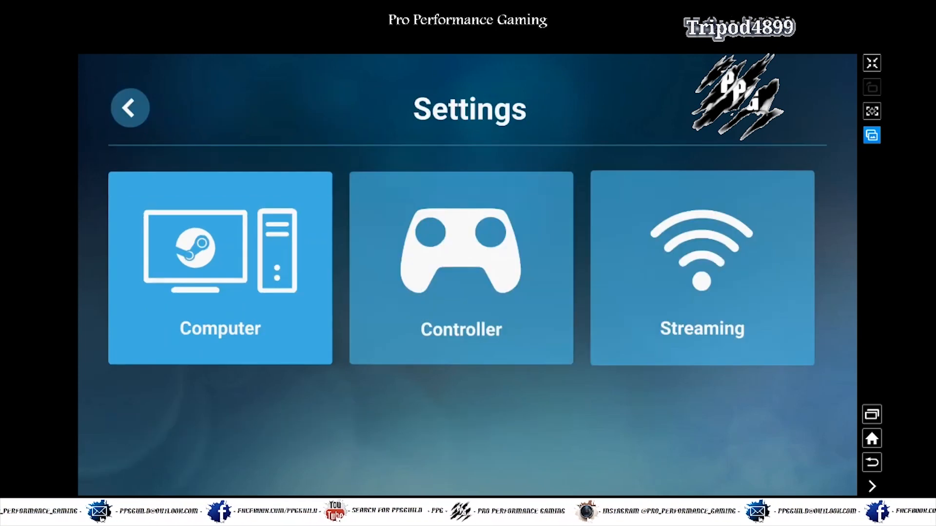
left_click(220, 267)
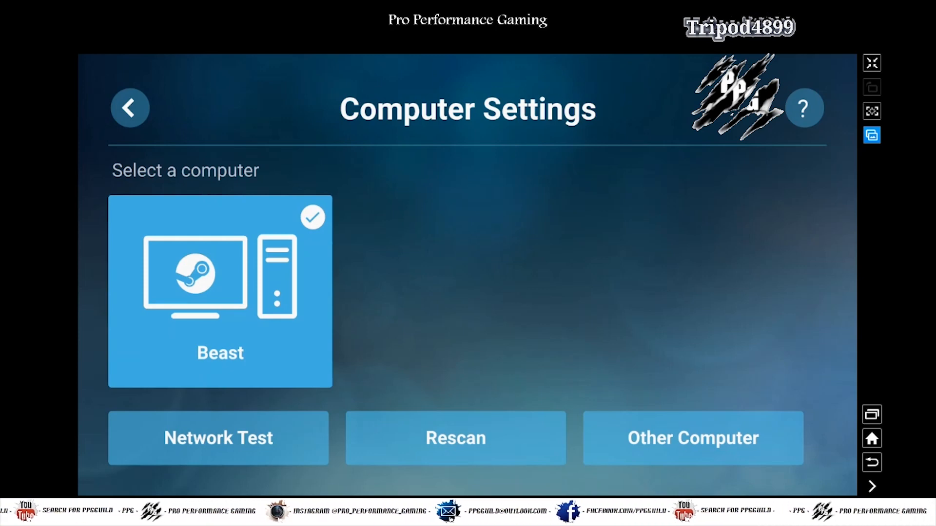
left_click(691, 438)
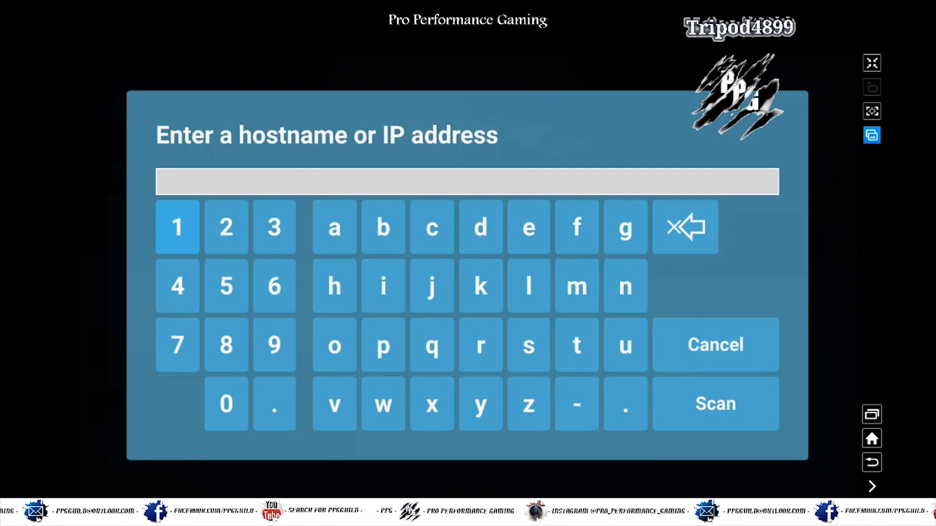
left_click(713, 345)
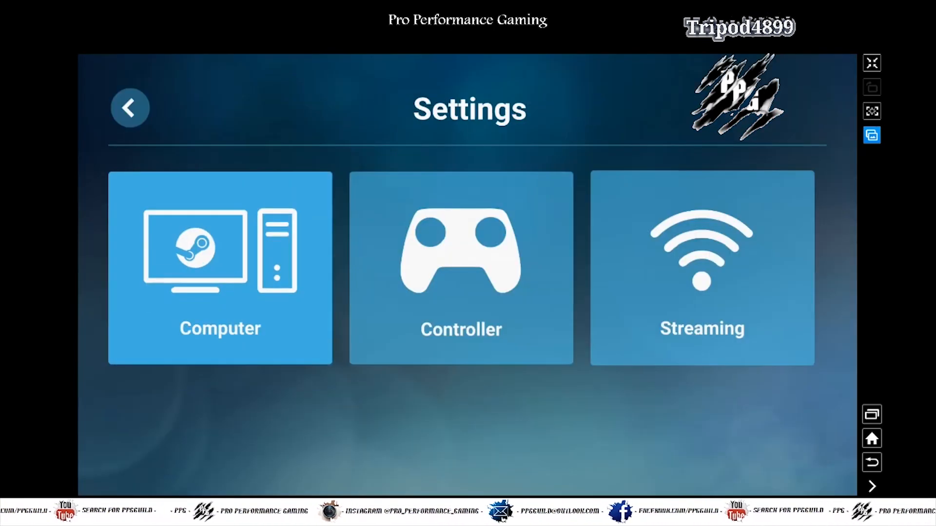
left_click(129, 109)
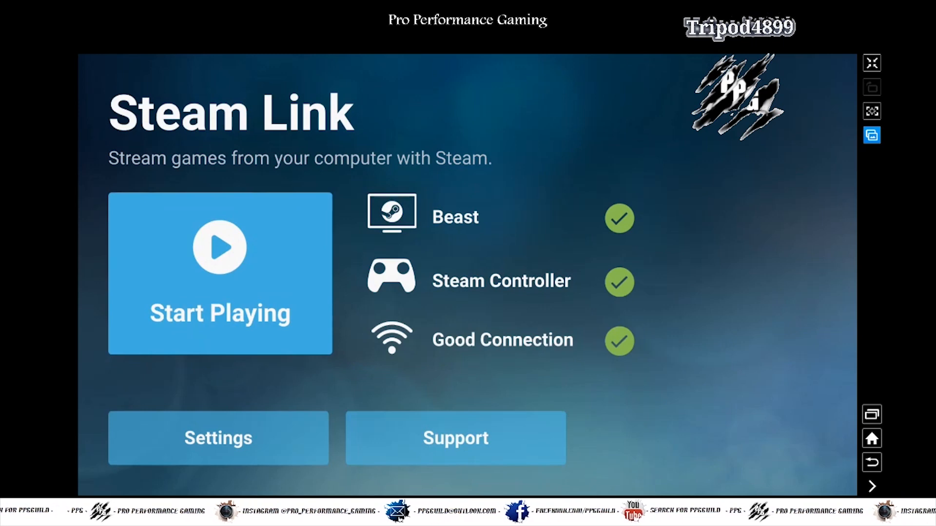
left_click(219, 274)
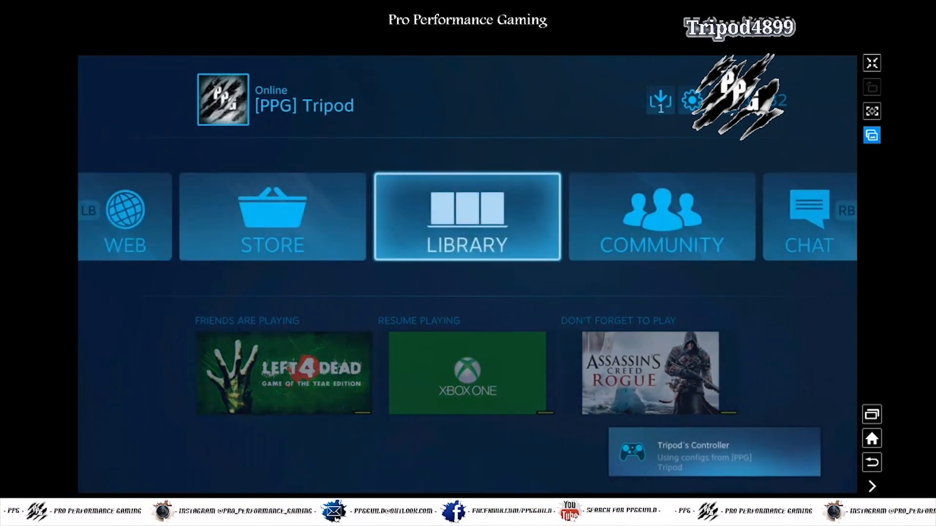
Launch Input Mapper 2 and then the Xbox App shortcut from the Steam library
left_click(467, 216)
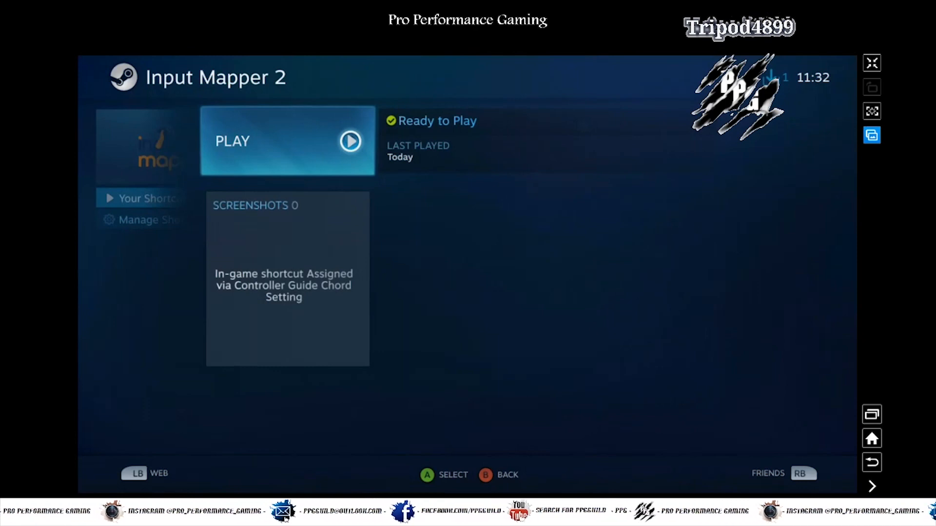
left_click(287, 141)
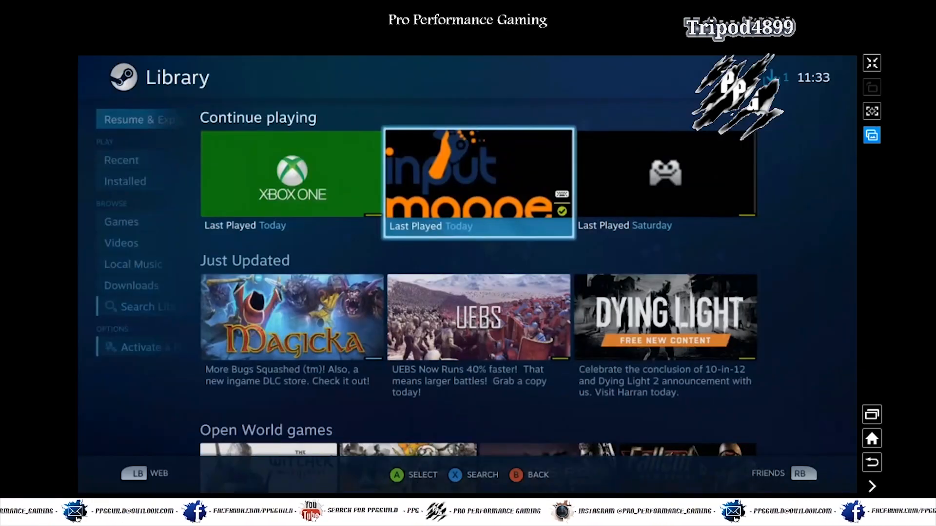
left_click(292, 173)
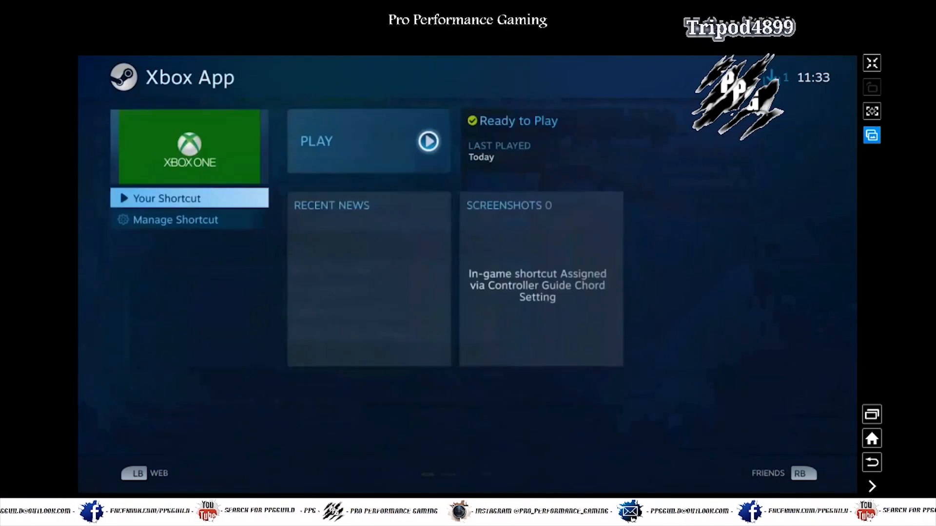
left_click(368, 142)
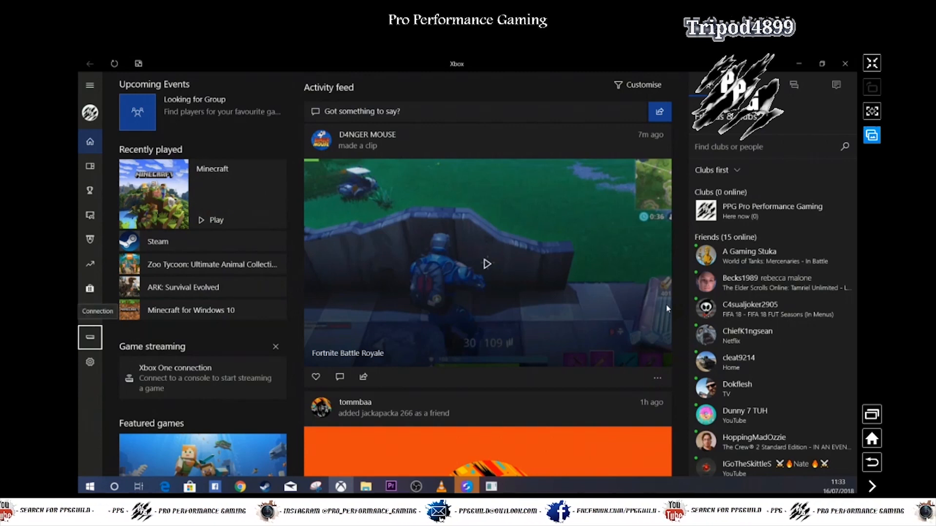
Connect to and stream the Xbox One console, then resume Minecraft
left_click(90, 338)
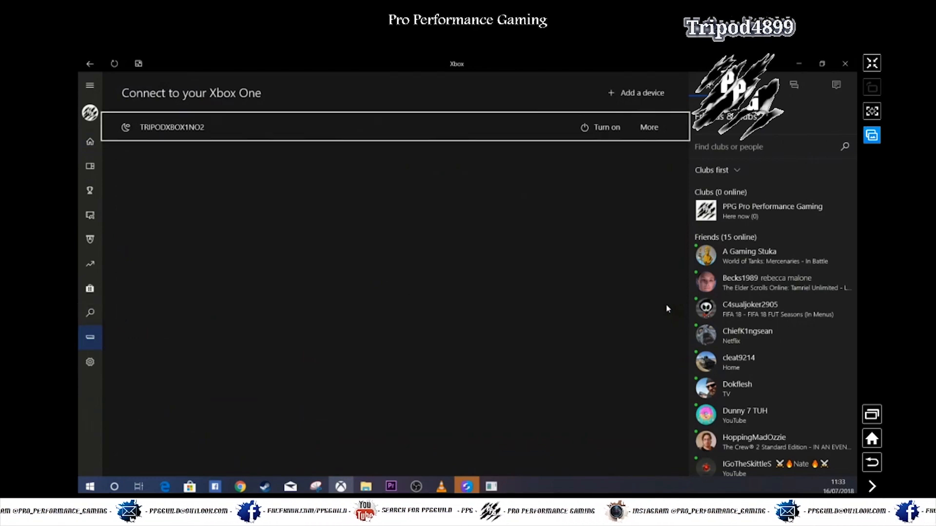
left_click(600, 127)
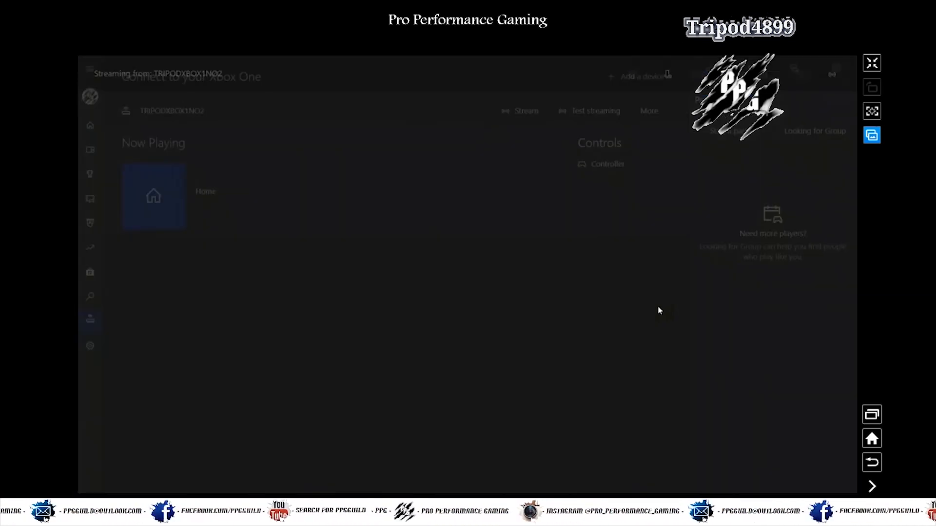
left_click(521, 111)
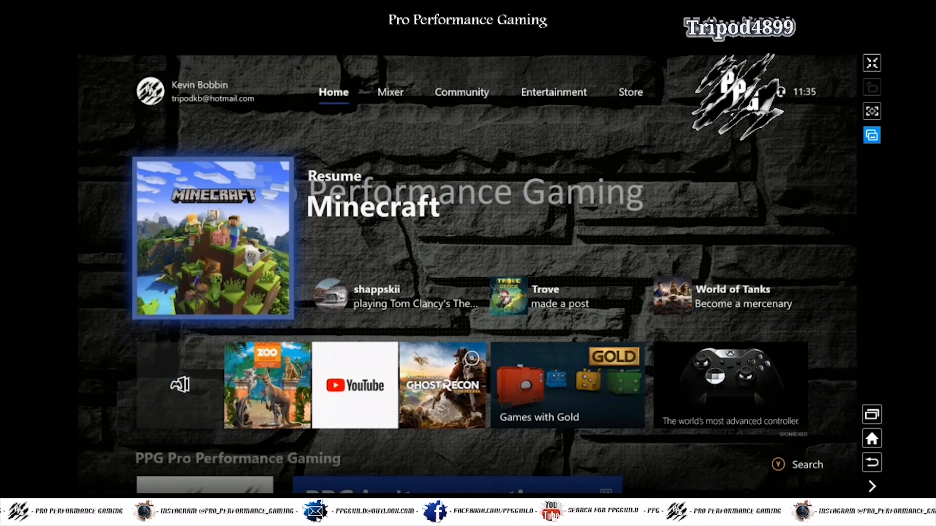
left_click(213, 237)
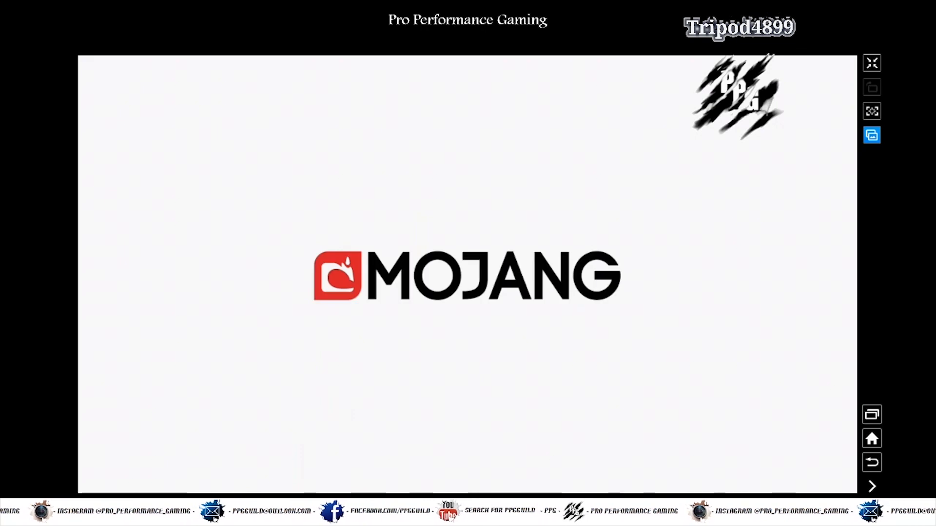